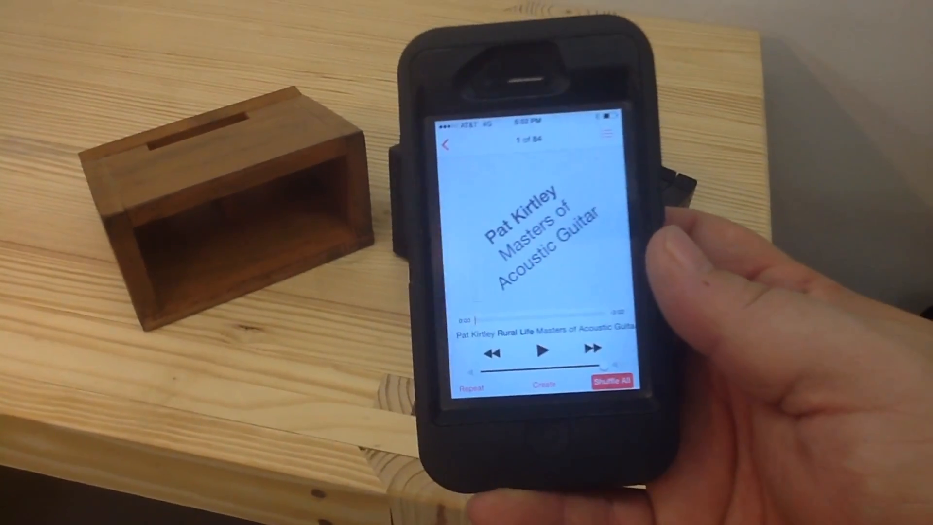
pyautogui.click(540, 351)
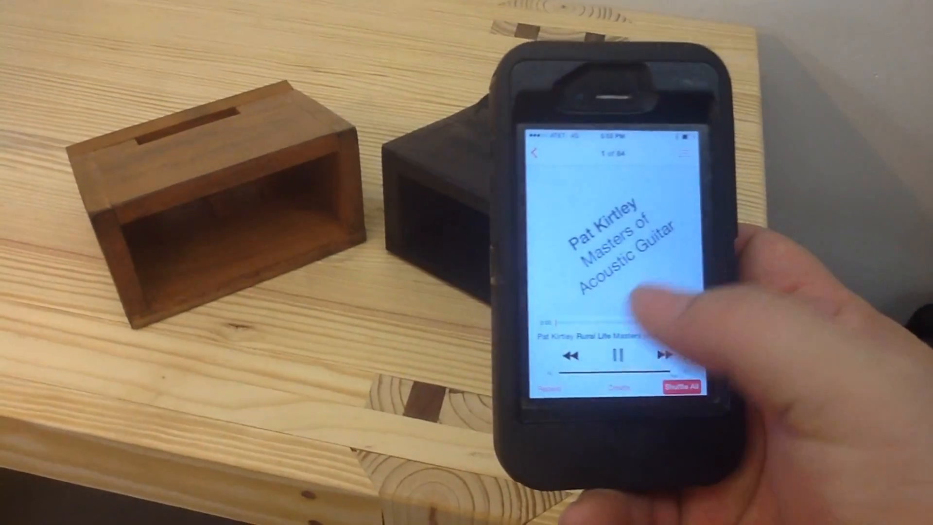